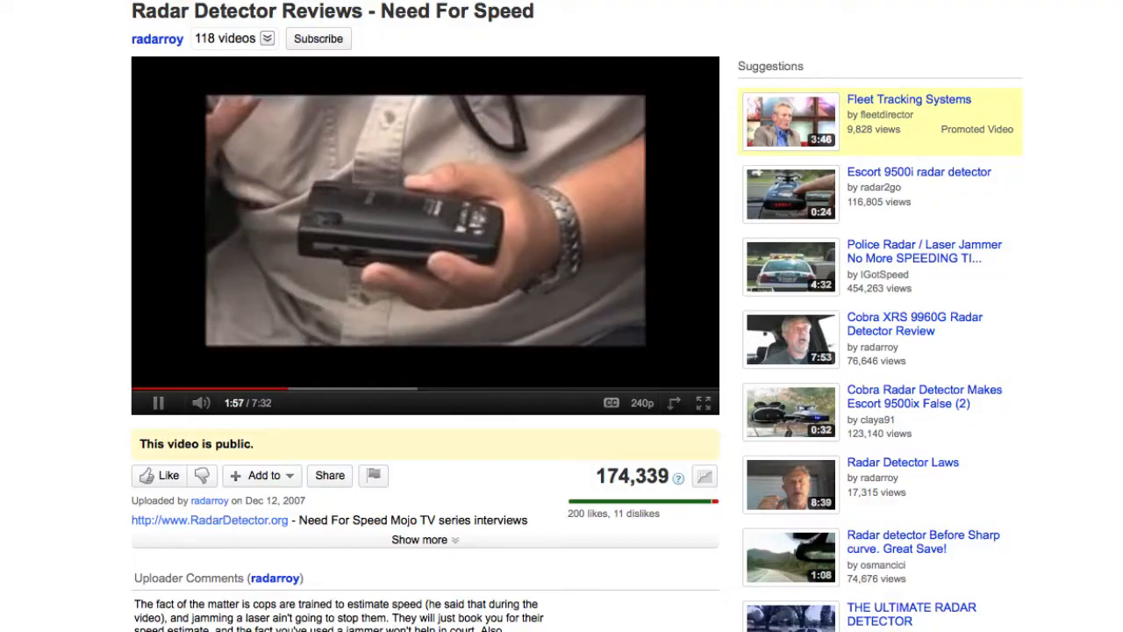
Step: Follow the RadarDetector.org link in the video description to the site's homepage
{"action": "left_click", "coordinate": [209, 520]}
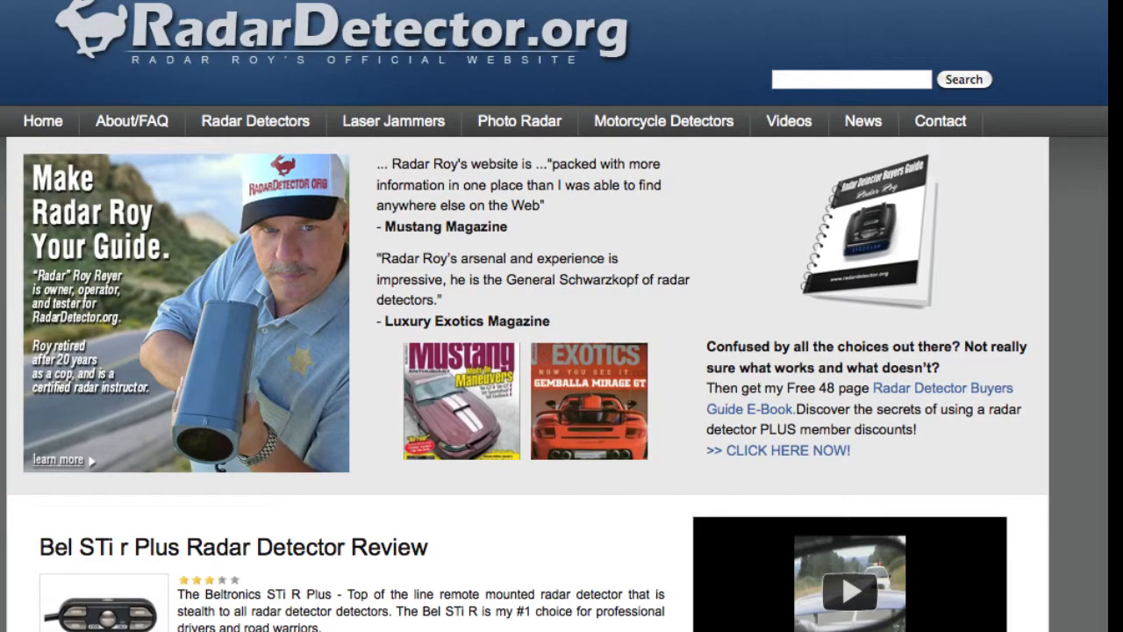